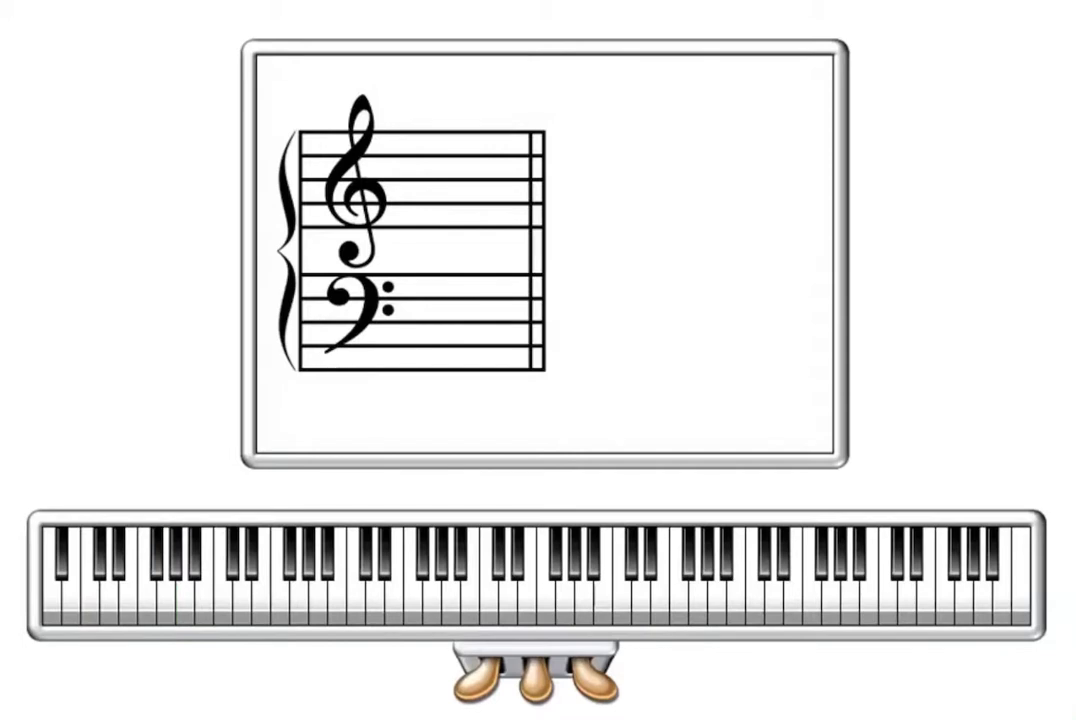
Step: Light up the middle C key in green beneath the empty grand staff
click(196, 590)
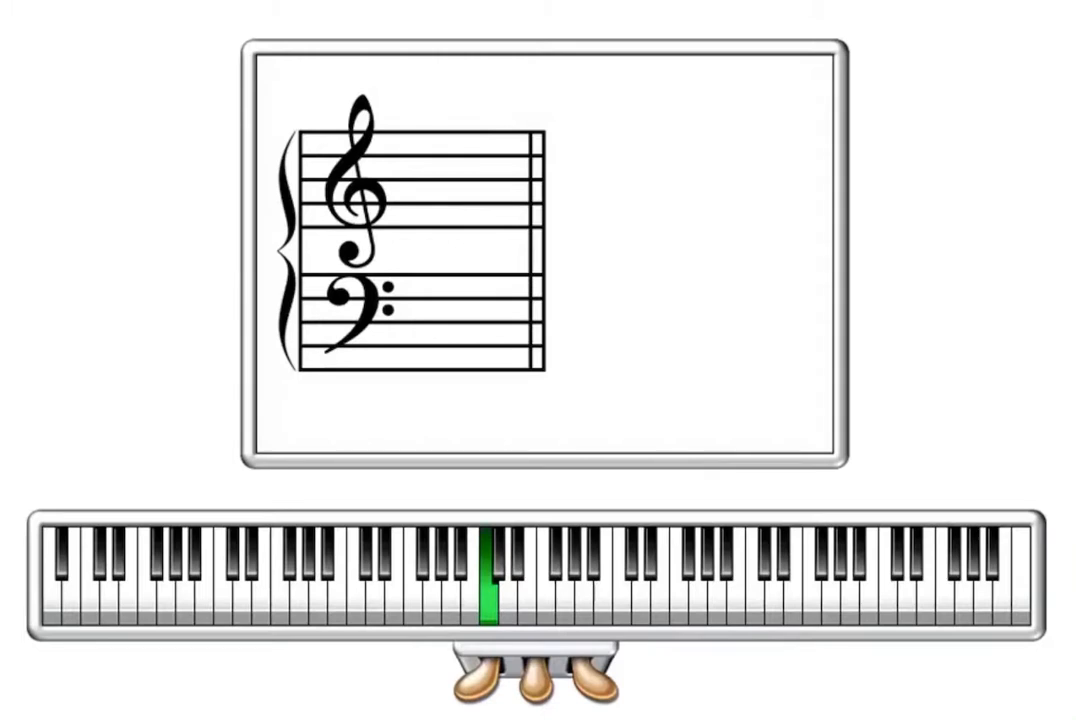
Step: Flash several keys near middle C green as the middle C whole note and its C label appear
click(484, 580)
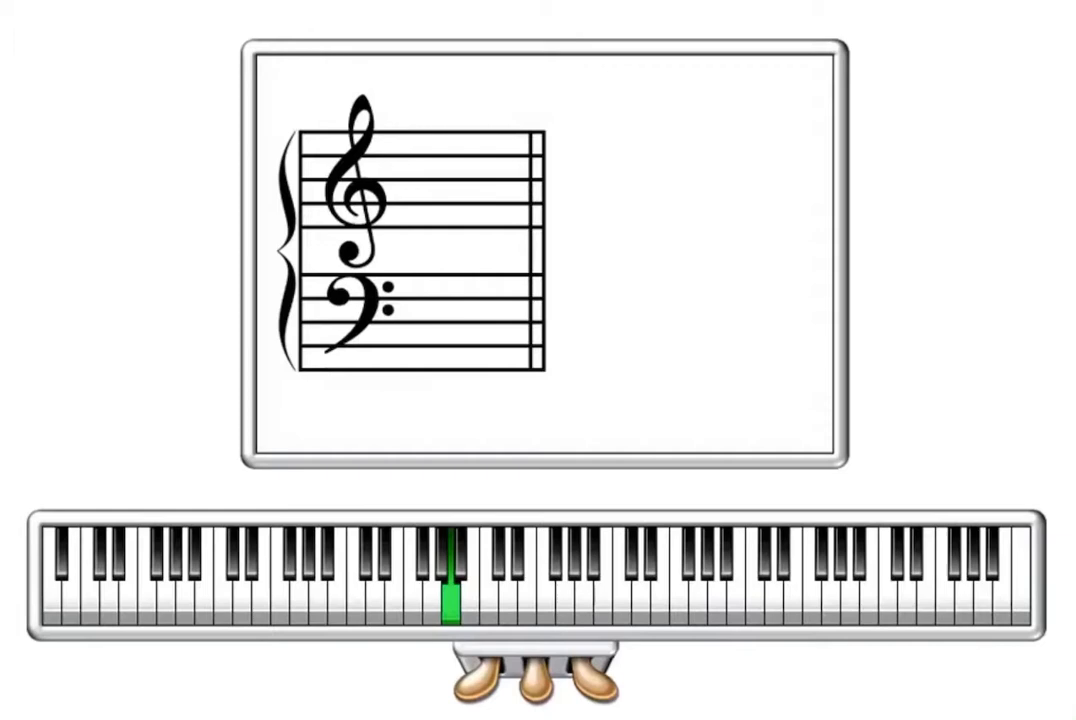
click(451, 590)
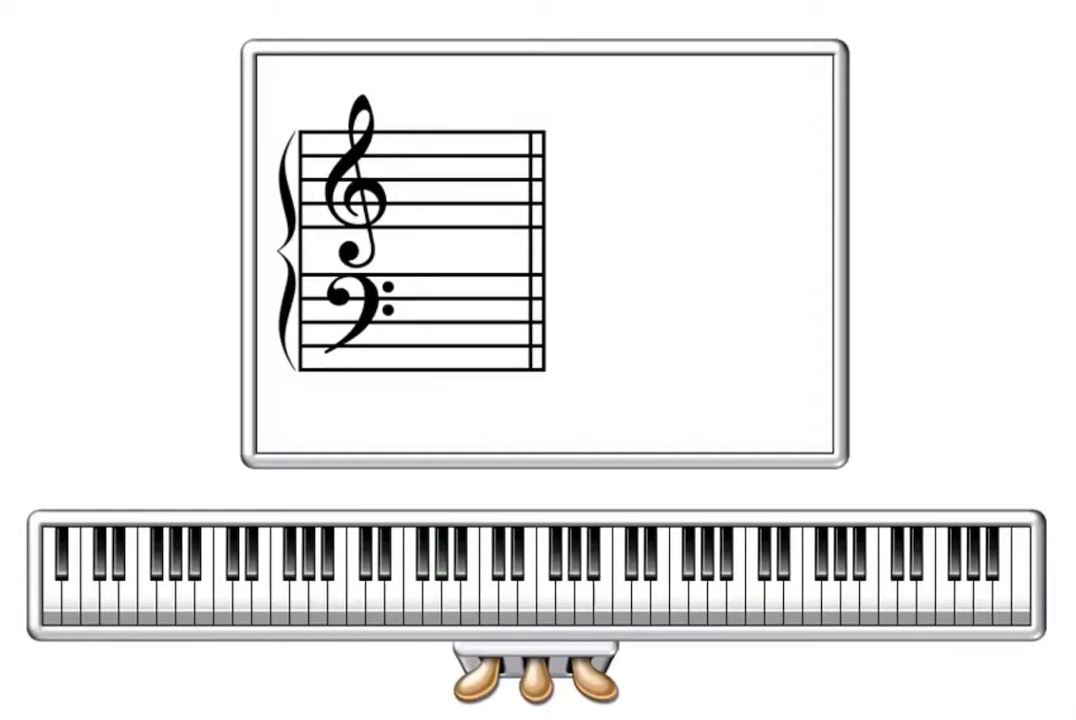
click(544, 580)
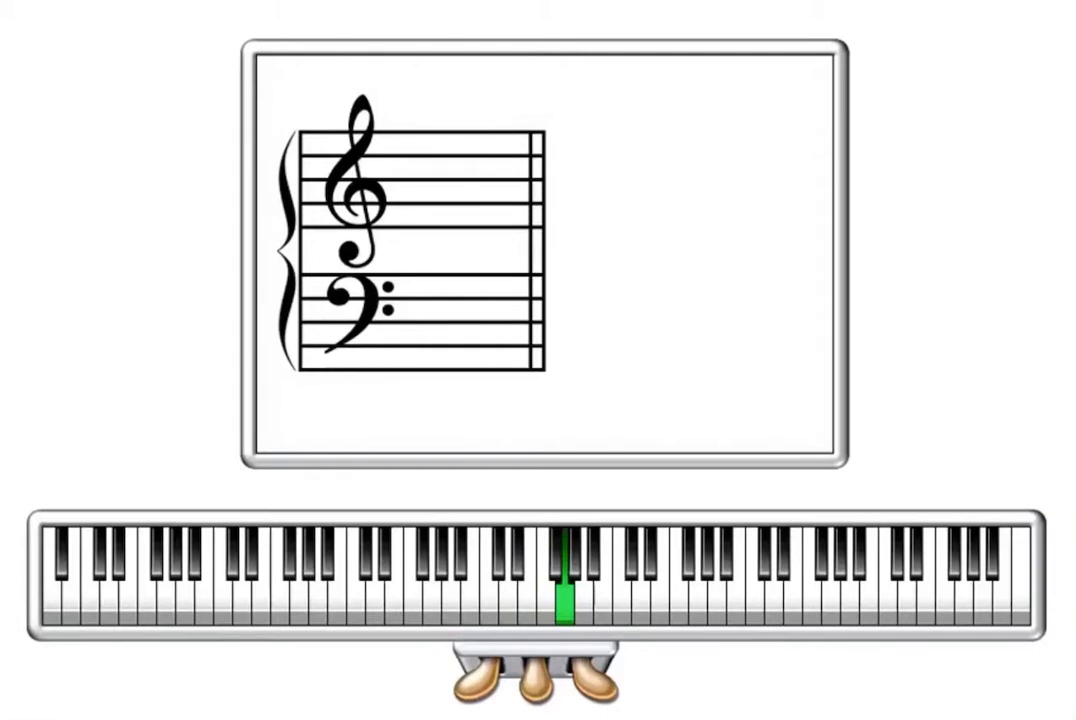
click(563, 590)
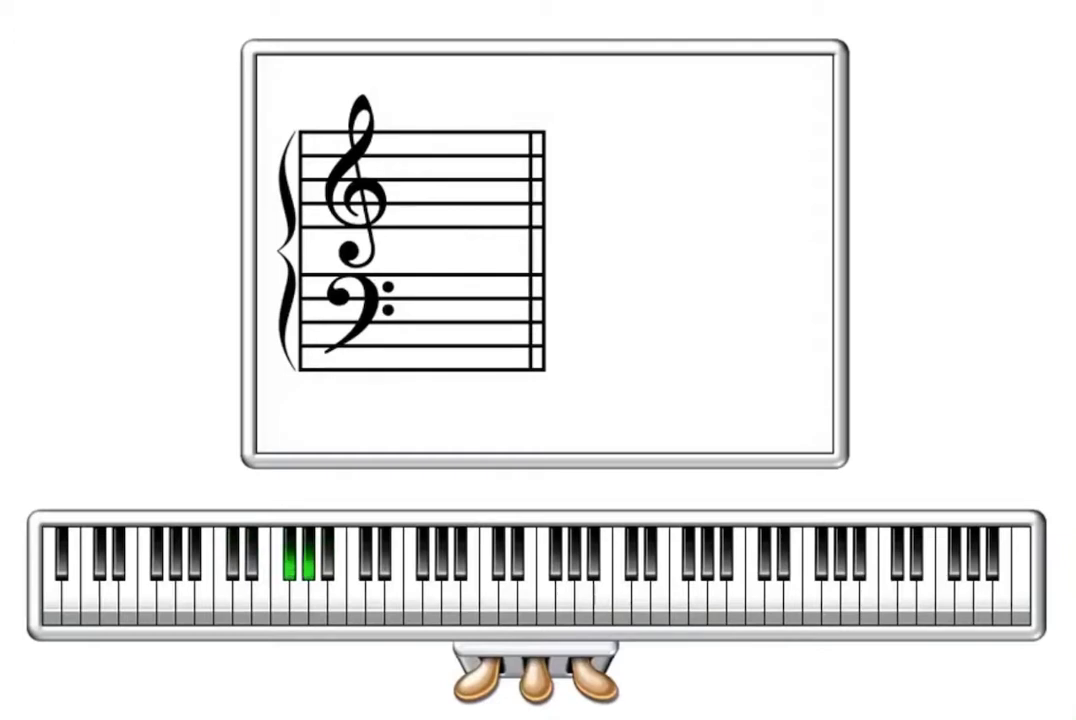
Step: Move the green highlight down to a key in the keyboard's low register
click(295, 575)
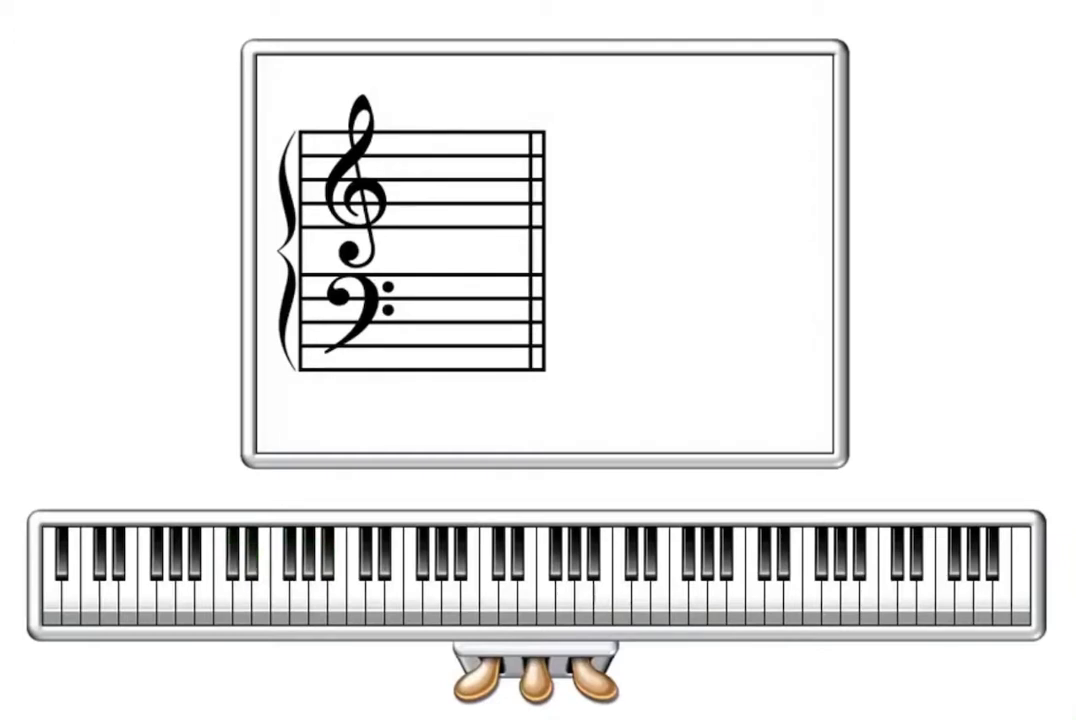
click(203, 580)
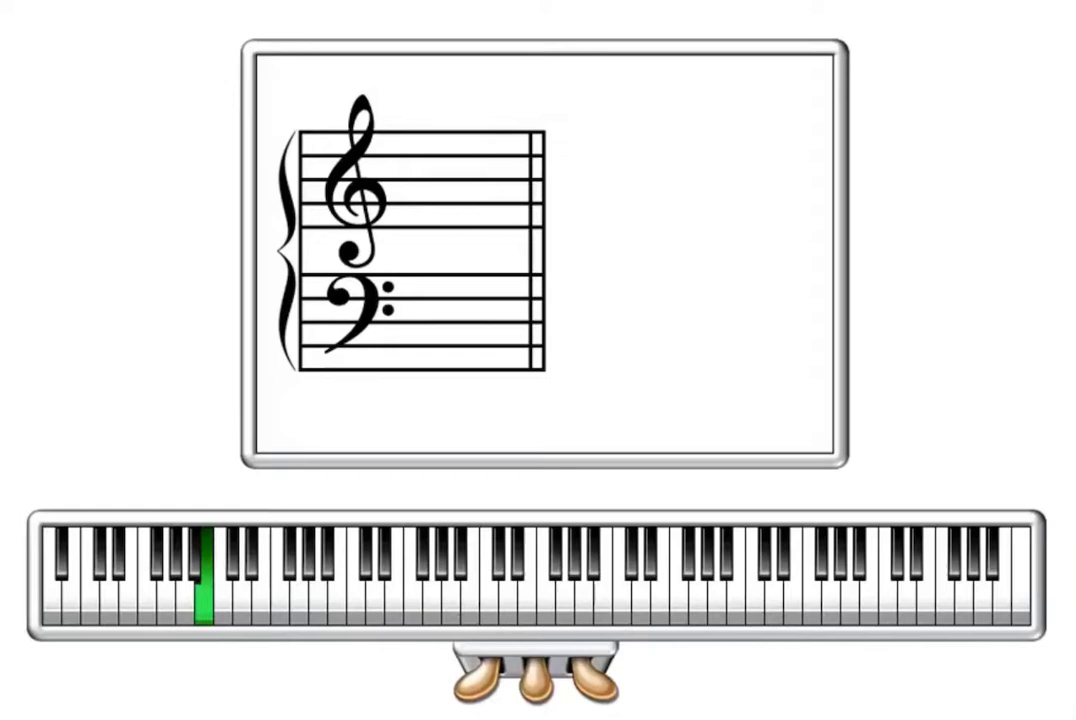
click(204, 590)
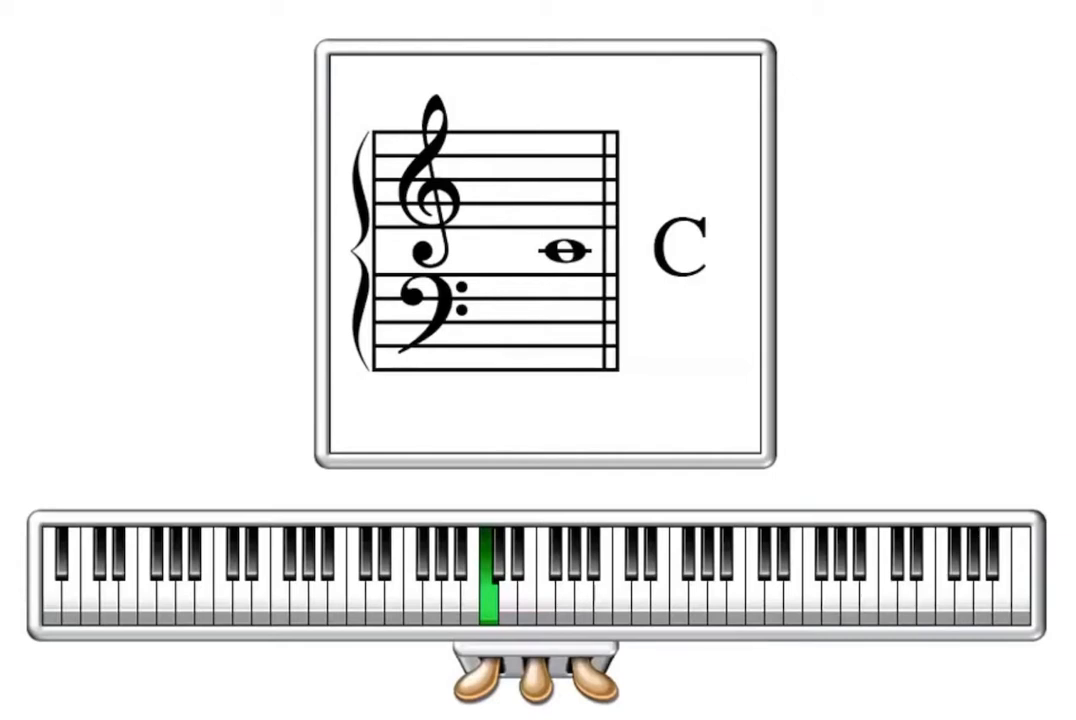
Step: Show E above middle C on the treble staff, labelled E, with its key lit green
click(498, 580)
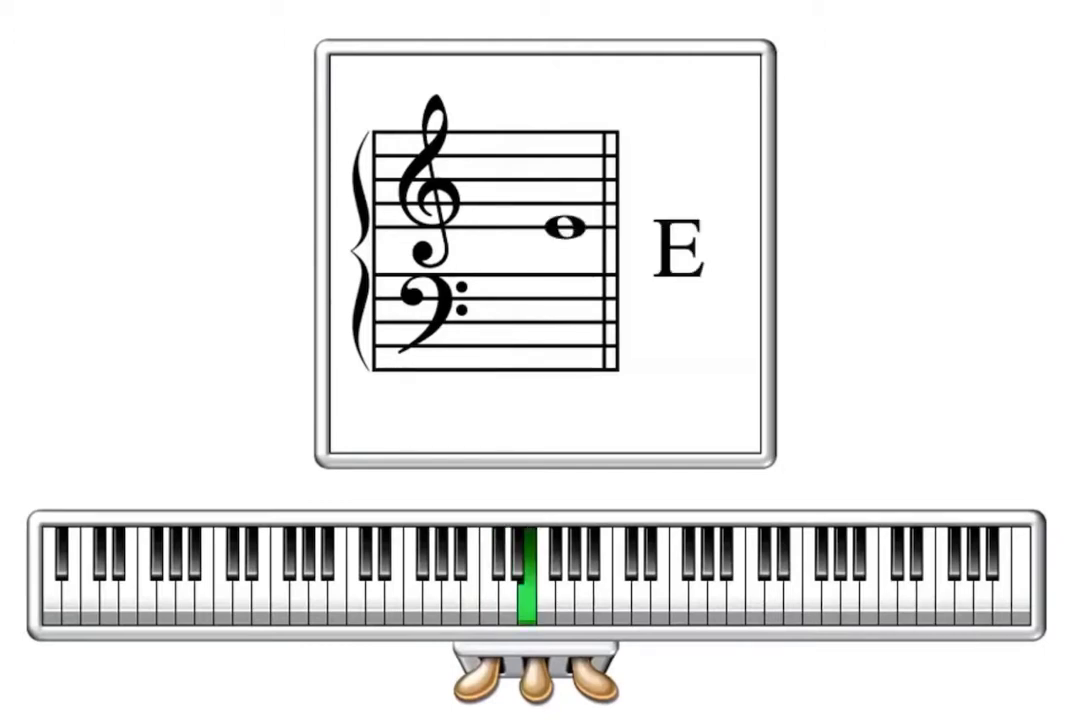
click(555, 580)
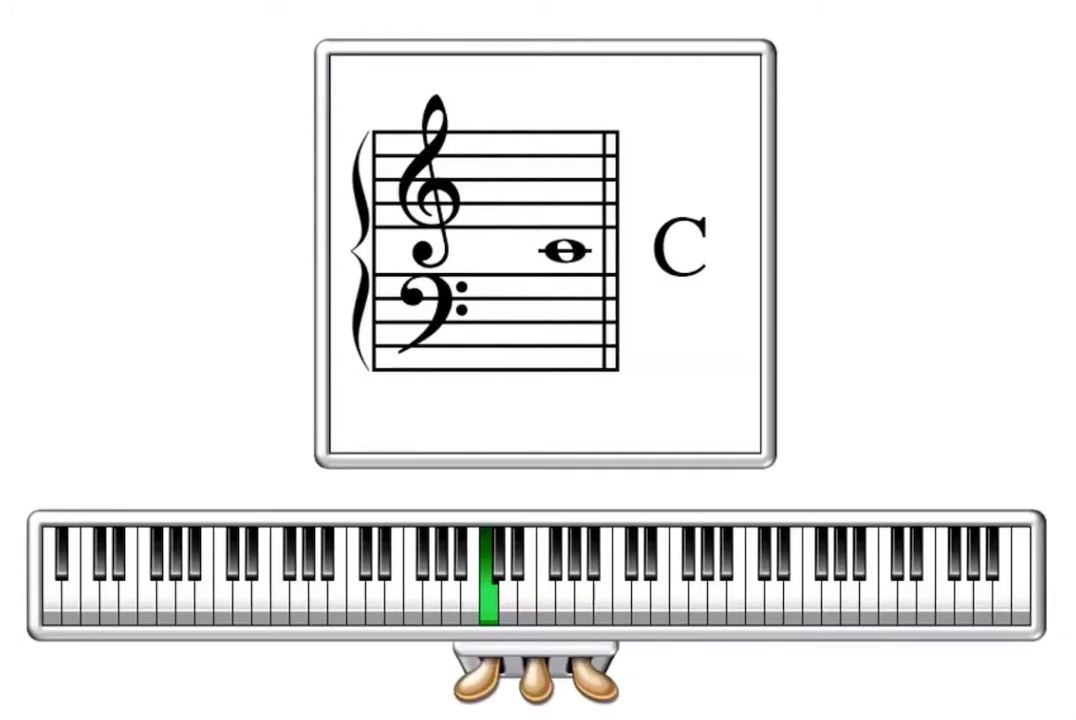
Step: Step through C and A to B just below middle C on the bass staff, labelled B, key lit green
click(478, 580)
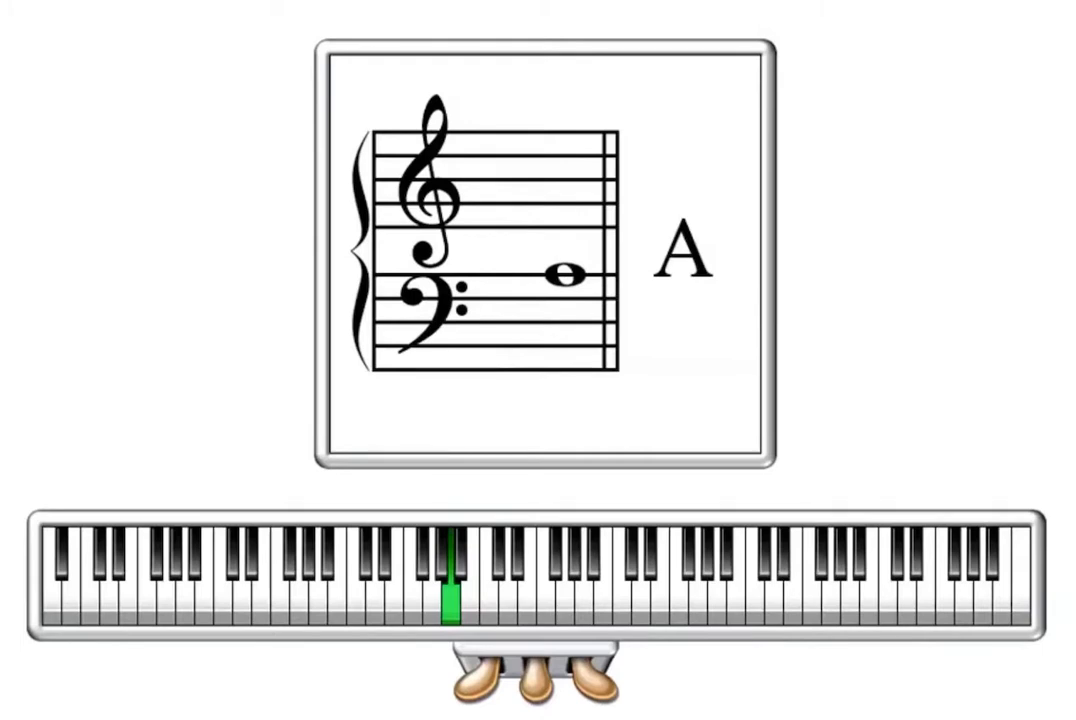
click(458, 580)
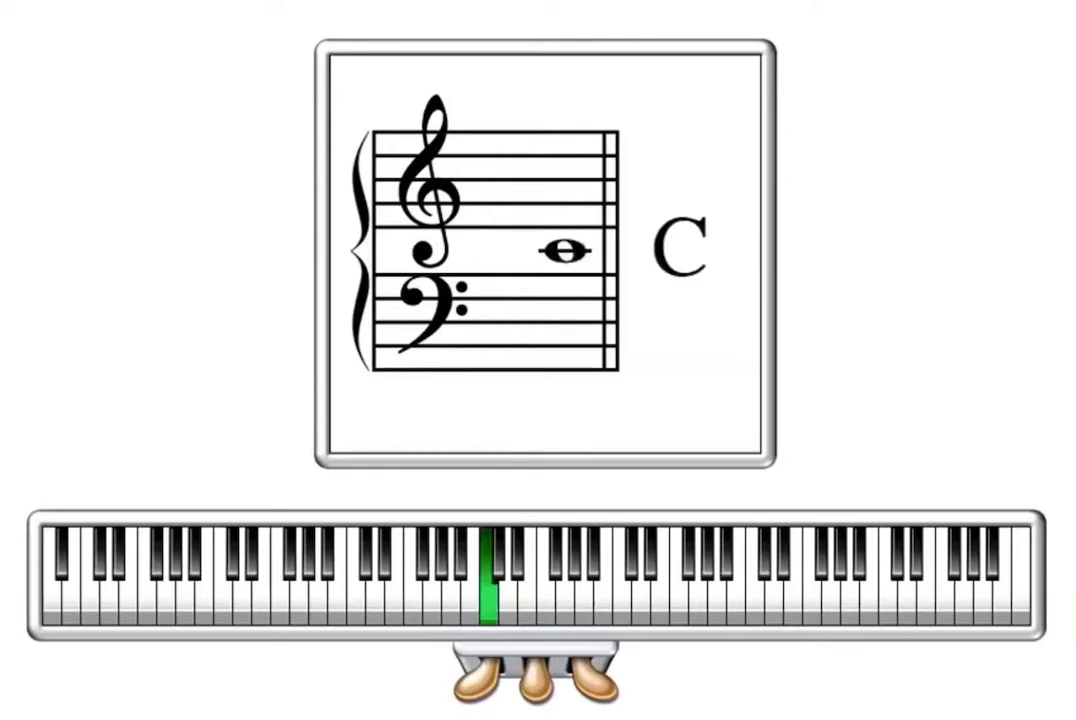
click(478, 580)
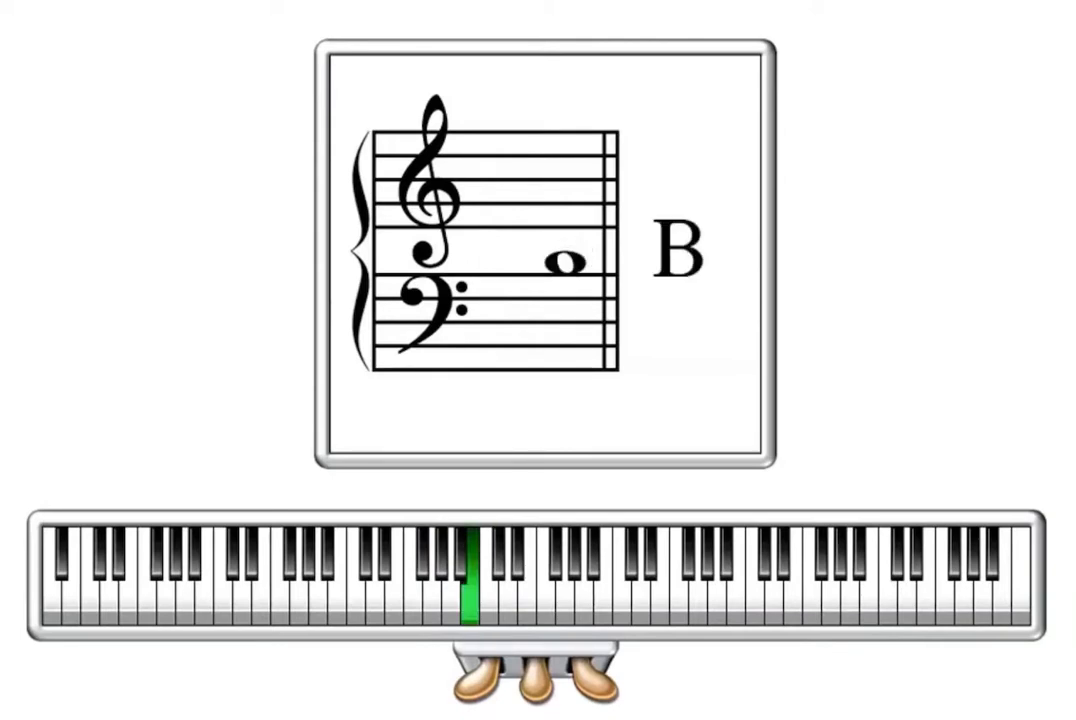